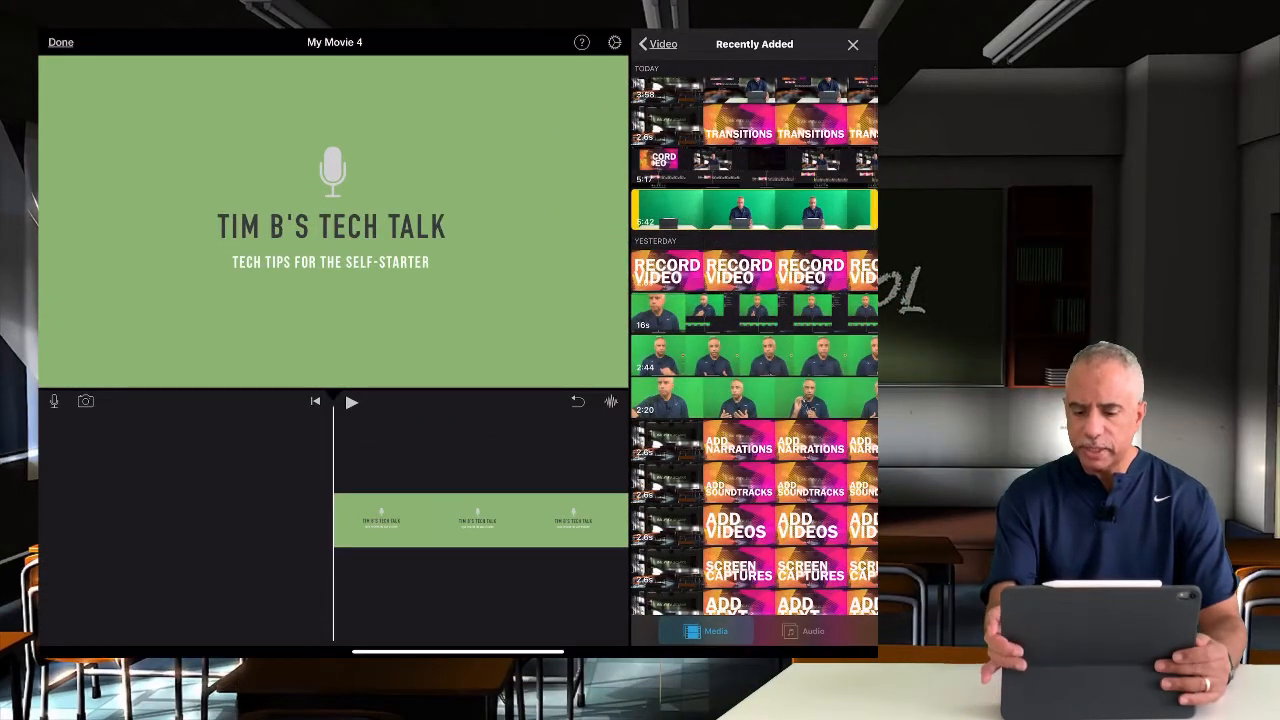
- Select the green-screen clip in Recently Added and show its Add as… choices
{"action": "left_click", "coordinate": [756, 208]}
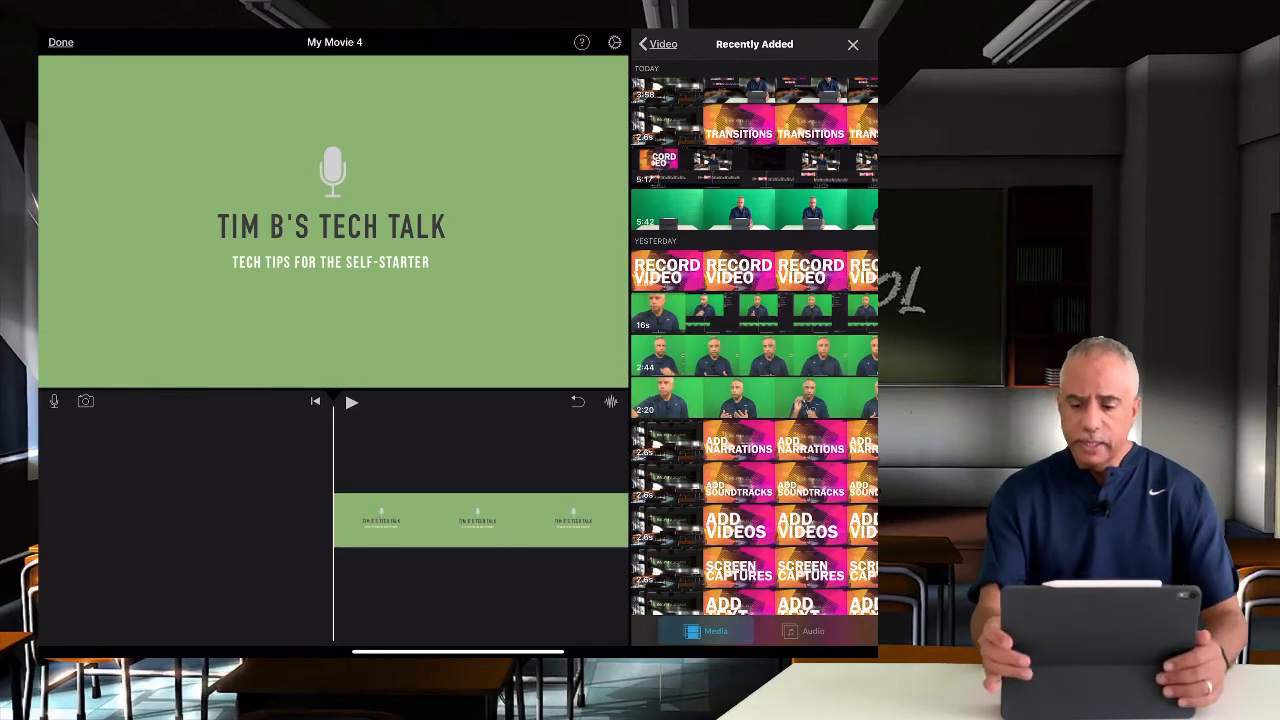
{"action": "left_click", "coordinate": [670, 210]}
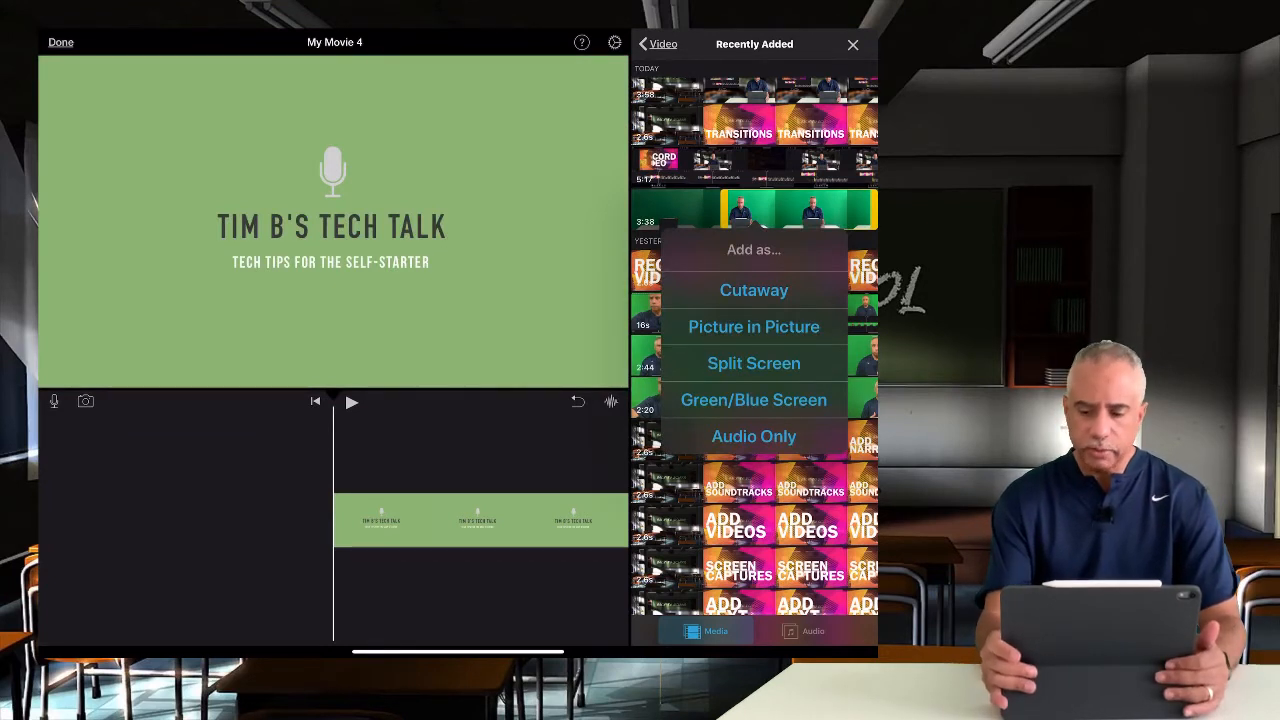
- Add the recording as a Cutaway over the title card and select the new overlay clip
{"action": "left_click", "coordinate": [752, 290]}
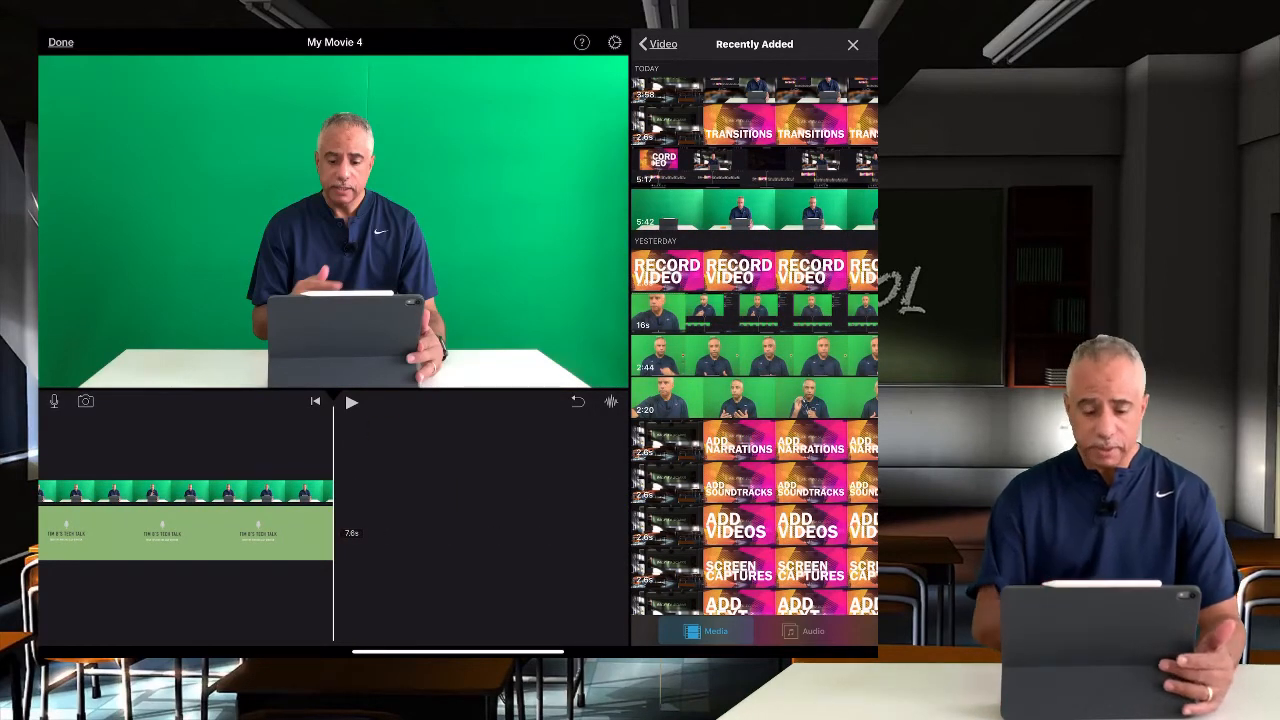
{"action": "left_click", "coordinate": [180, 490]}
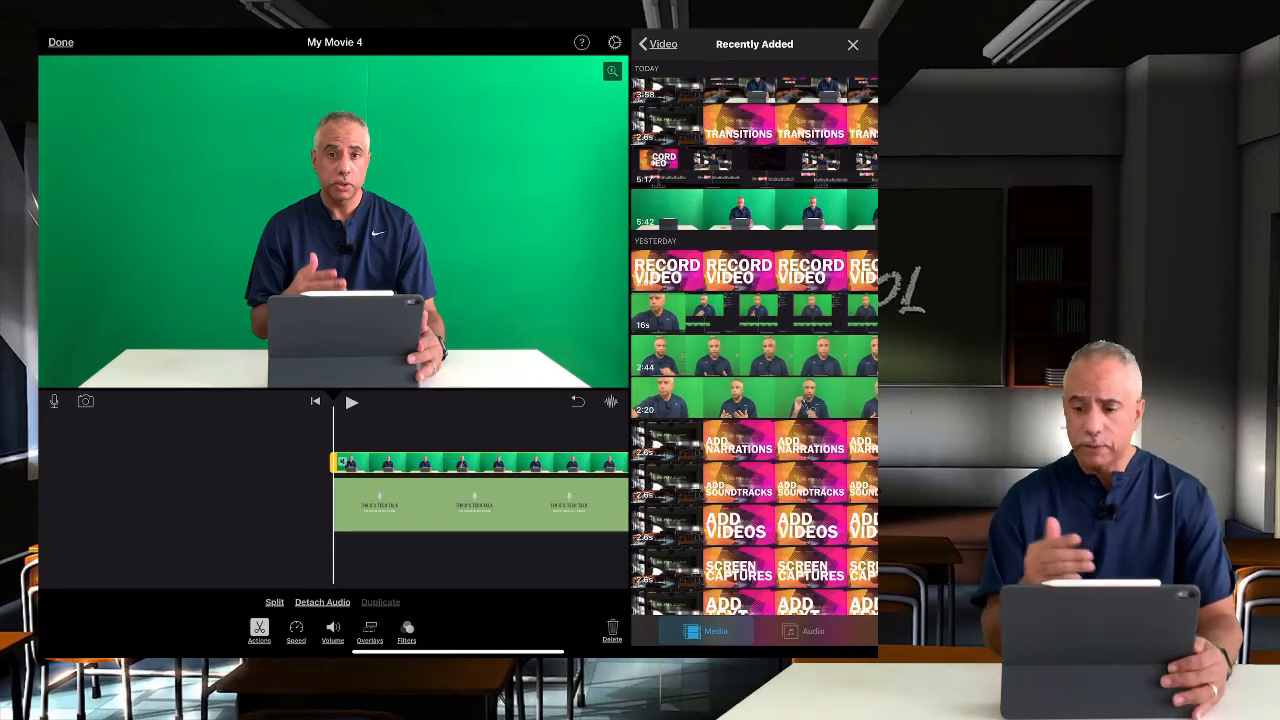
- Close the media browser and show the Change Cutaway to… options for the overlay
{"action": "left_click", "coordinate": [852, 44]}
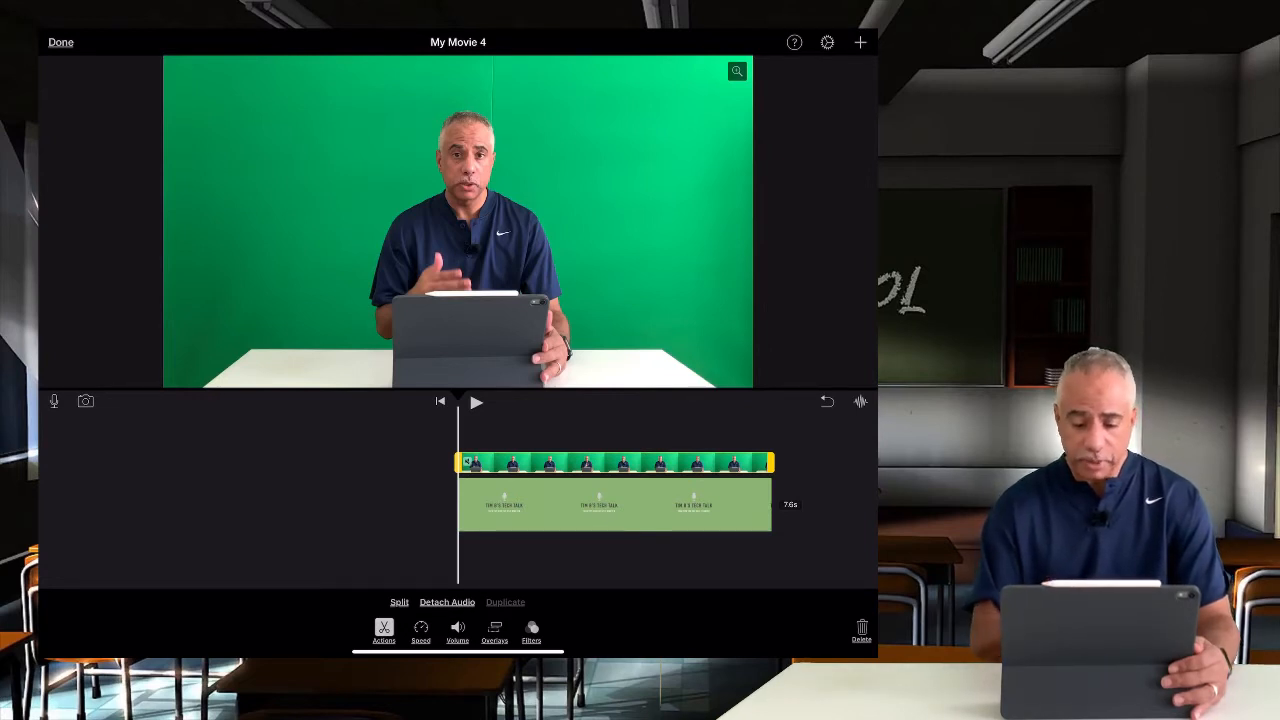
{"action": "left_click", "coordinate": [494, 632]}
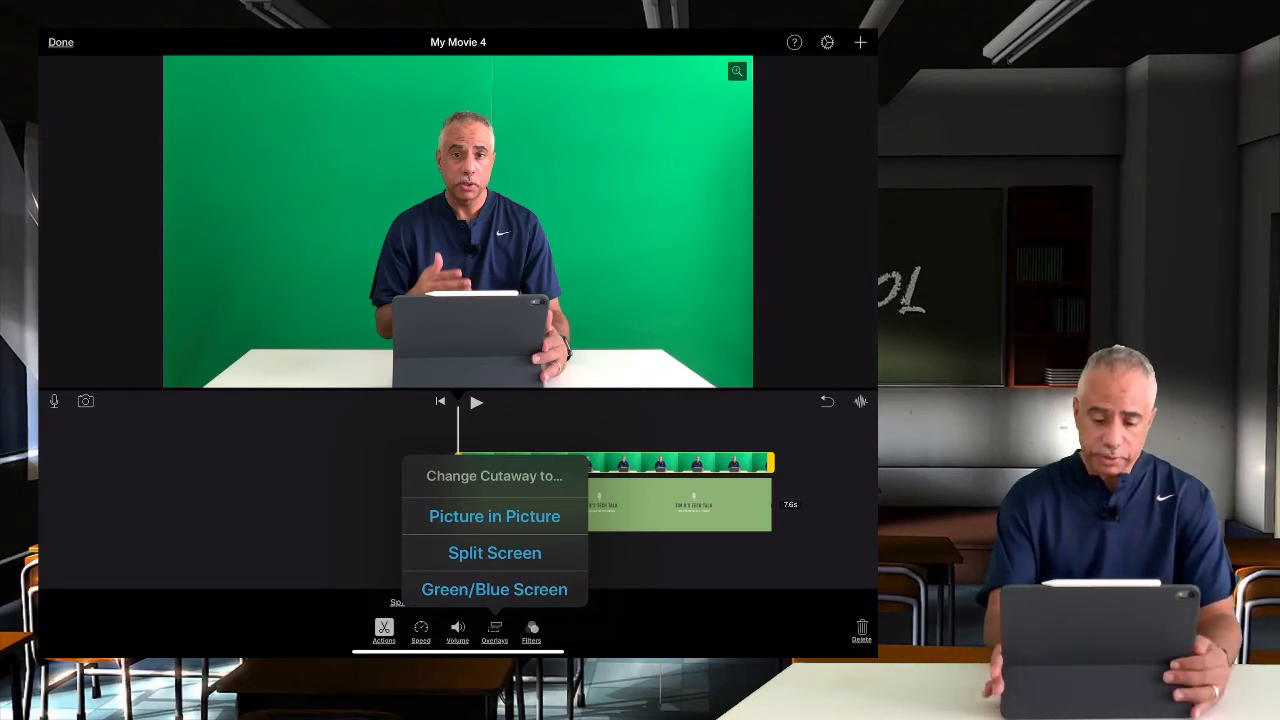
{"action": "left_click", "coordinate": [494, 516]}
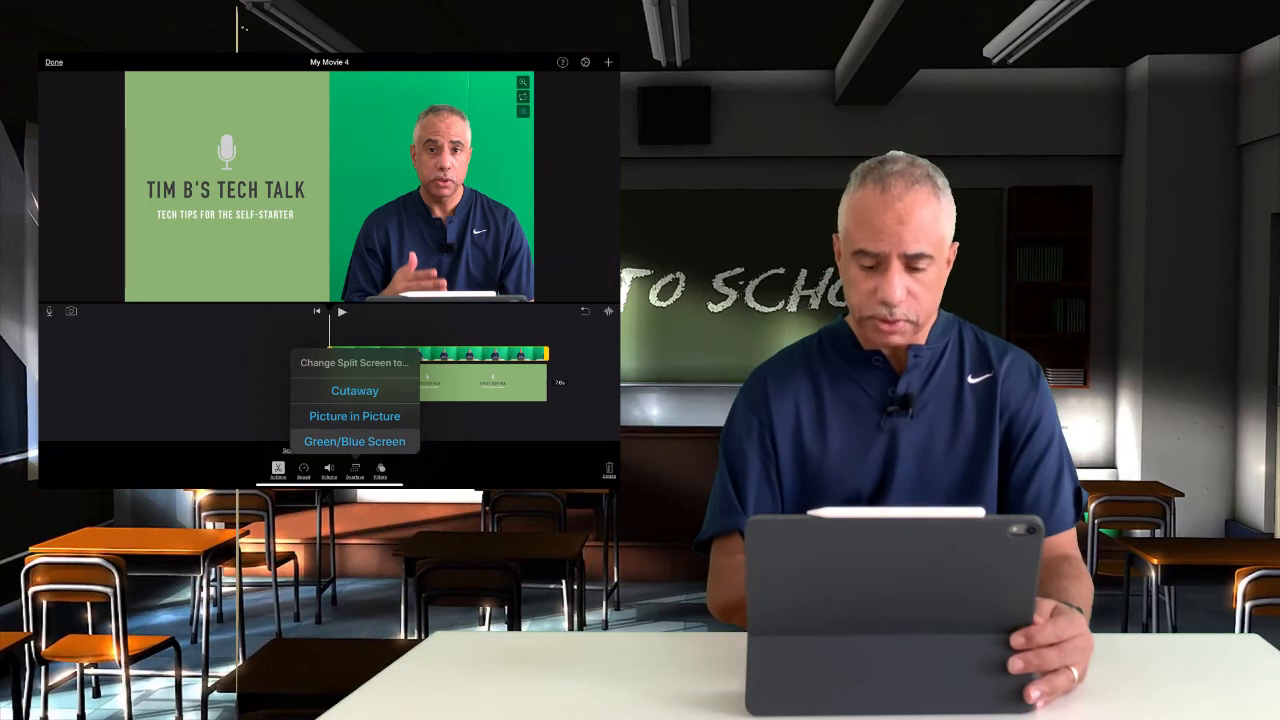
- Key the overlay as Green/Blue Screen and pull its top-right crop corner inward
{"action": "left_click", "coordinate": [354, 442]}
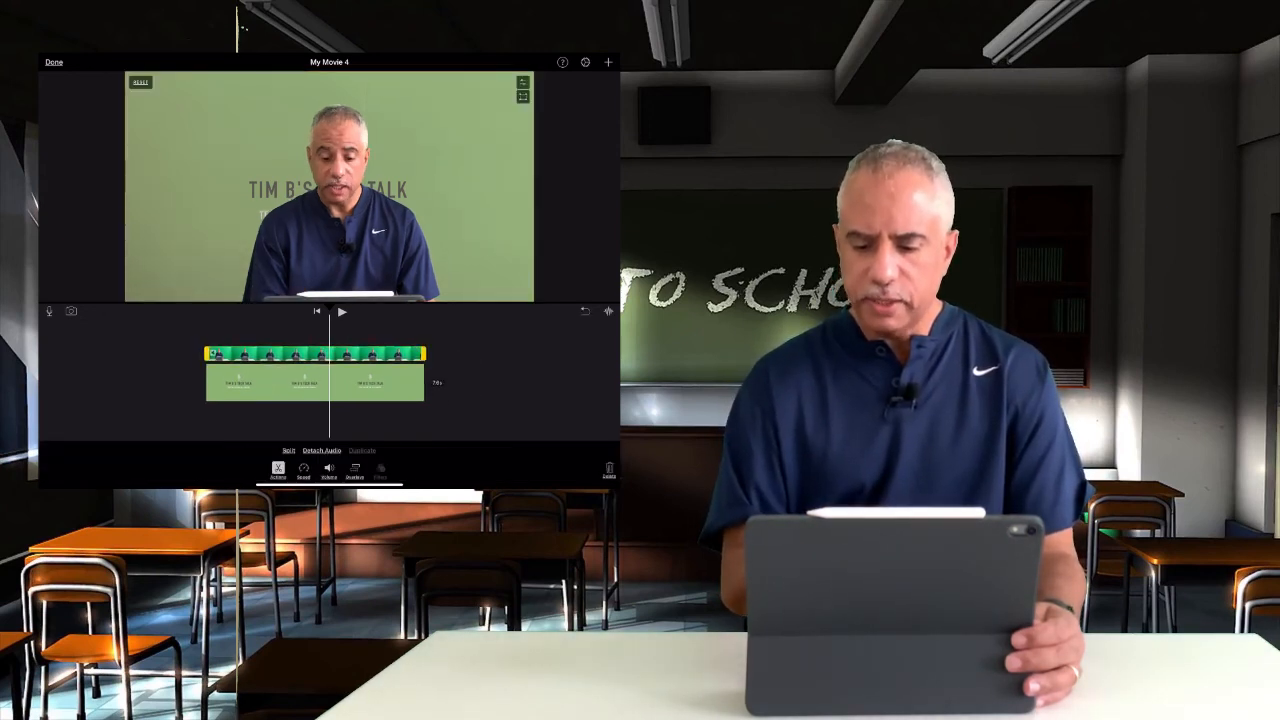
{"action": "left_click", "coordinate": [522, 84]}
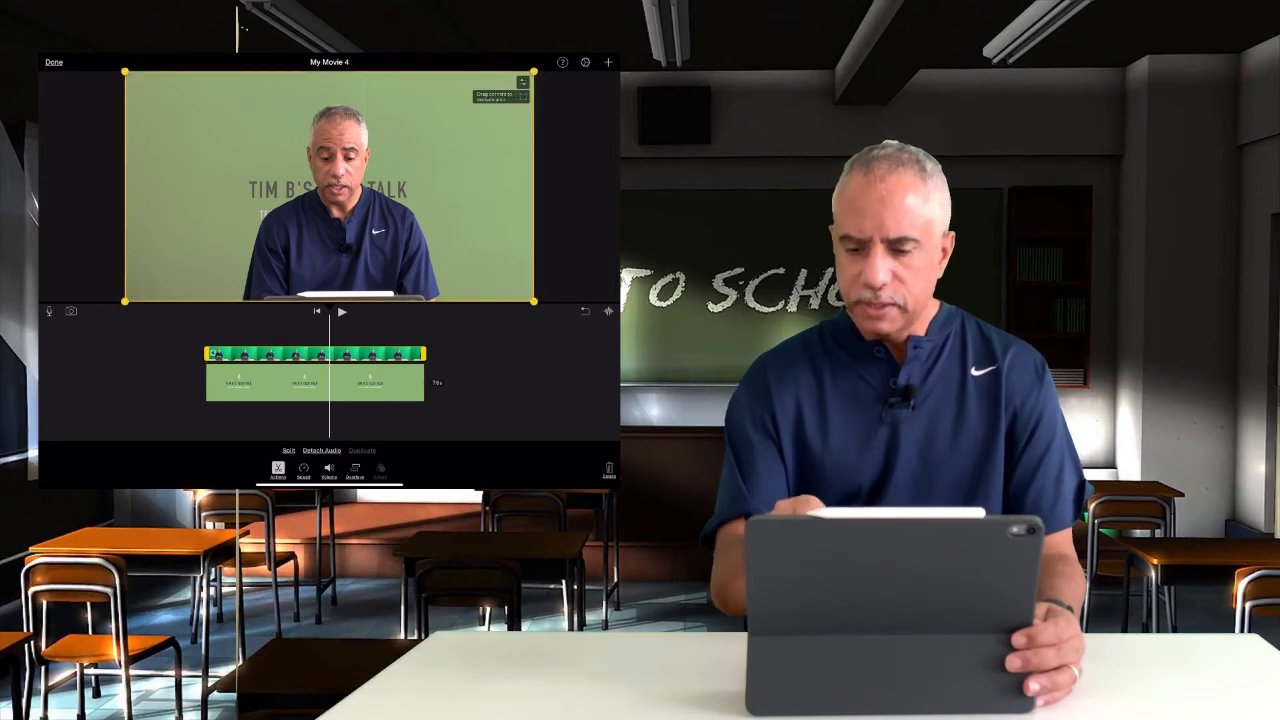
{"action": "left_click_drag", "start_coordinate": [532, 72], "coordinate": [450, 90]}
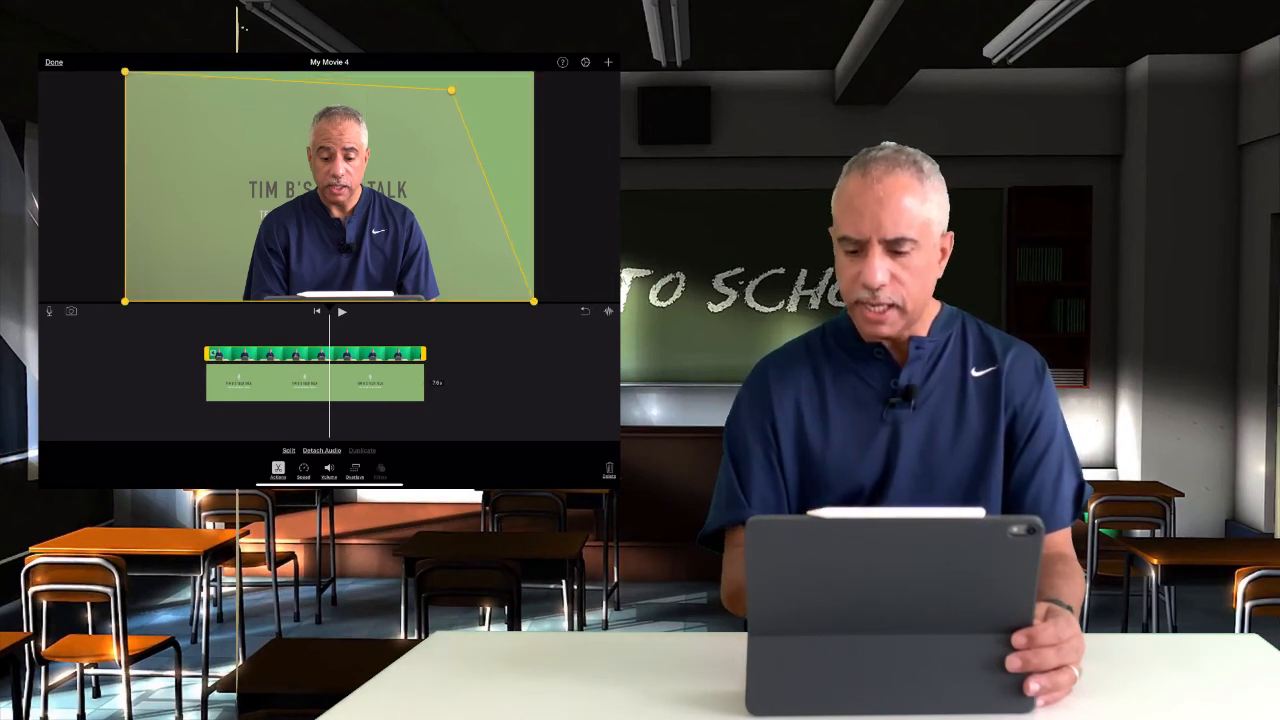